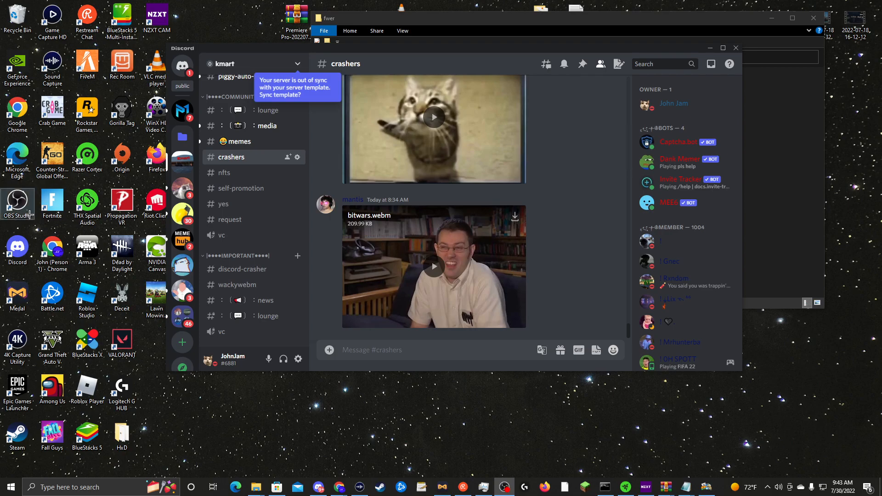
Step: Move from the #crashers channel to #wackywebm, which holds the WebM-Maker-Thing-Idk GitHub link
{"action": "left_click", "coordinate": [433, 118]}
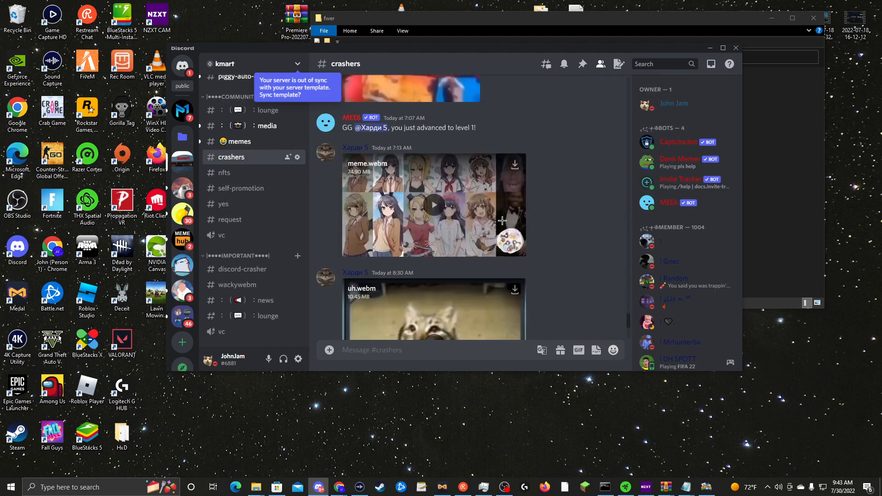
{"action": "scroll", "scroll_direction": "up", "scroll_amount": 3}
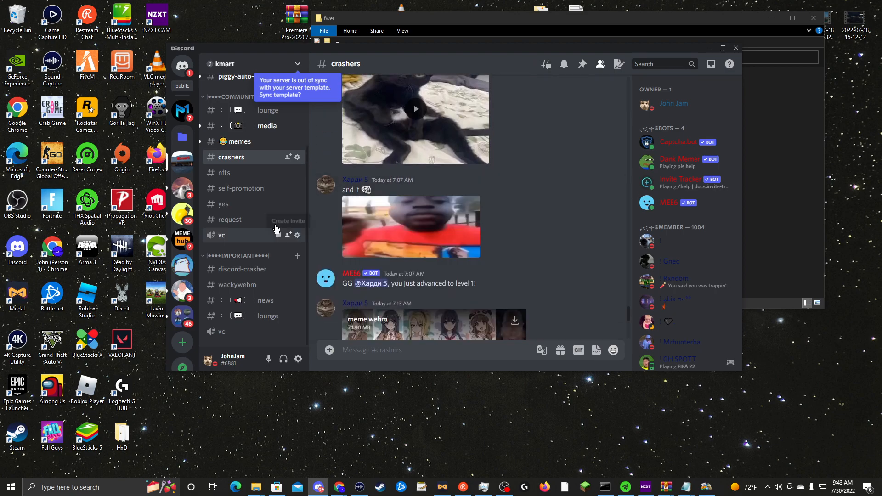
{"action": "left_click", "coordinate": [240, 188]}
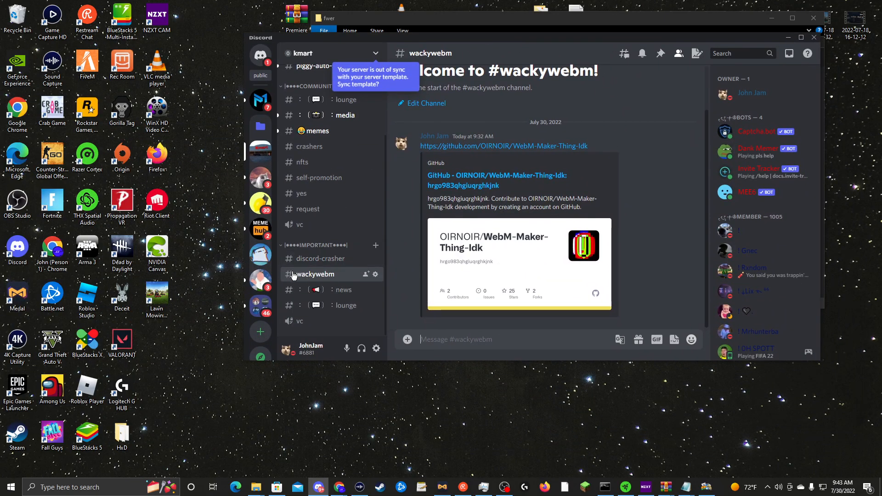
{"action": "left_click", "coordinate": [504, 146]}
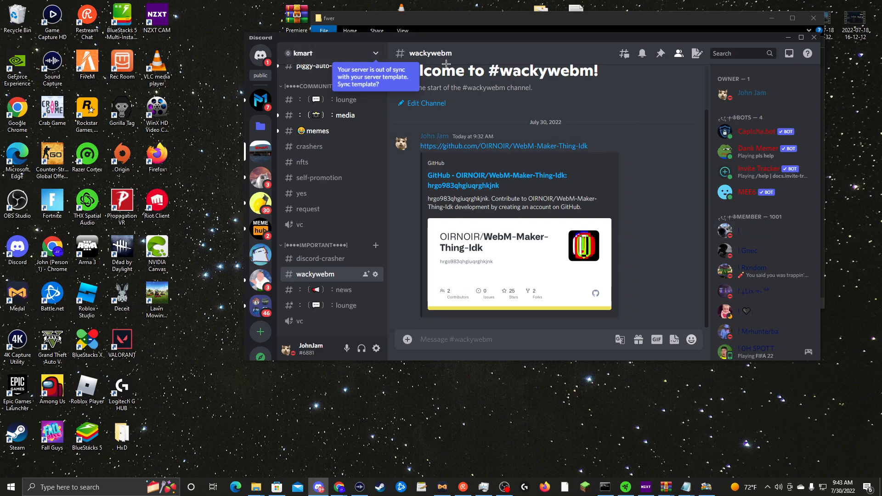
{"action": "mouse_move", "coordinate": [377, 289]}
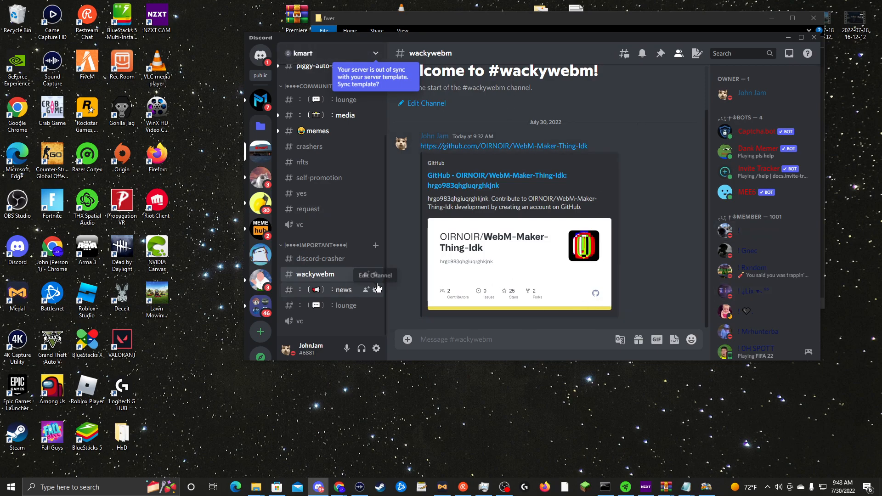
{"action": "mouse_move", "coordinate": [593, 122]}
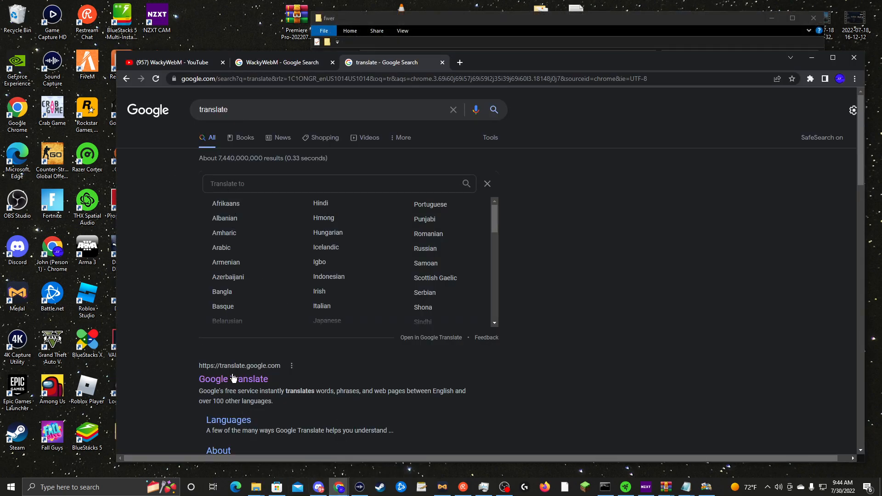
{"action": "mouse_move", "coordinate": [256, 487]}
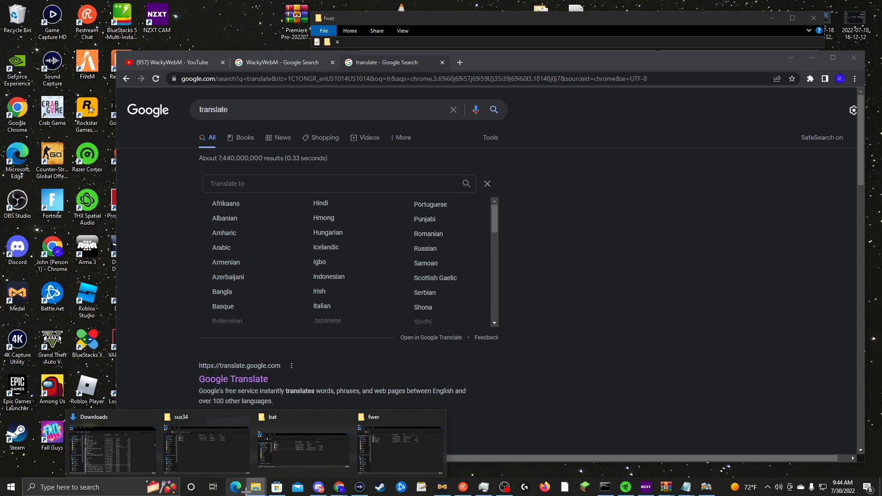
{"action": "mouse_move", "coordinate": [323, 167]}
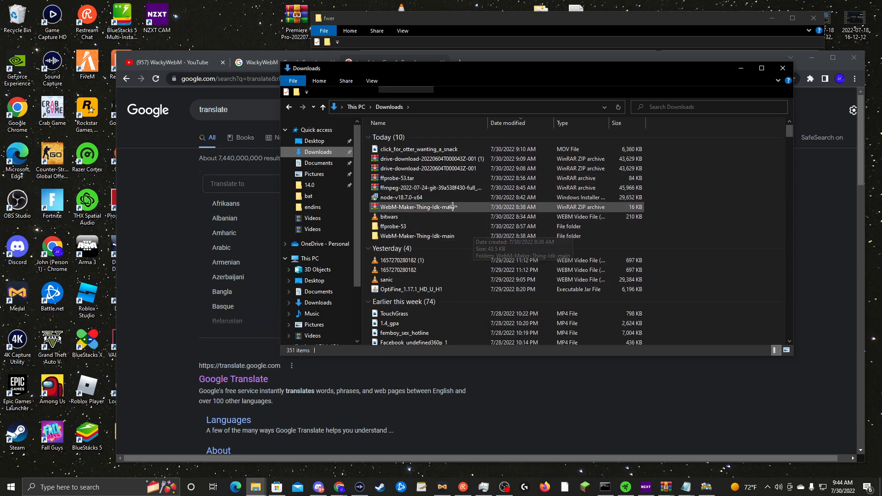
Step: Browse into WebM-Maker-Thing-Idk-main.zip's inner folder and select README.md
{"action": "double_click", "coordinate": [415, 207]}
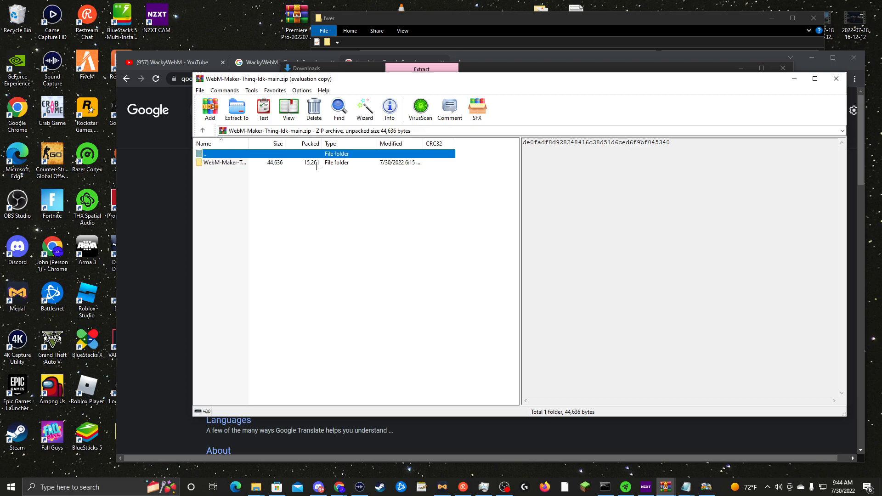
{"action": "double_click", "coordinate": [226, 162]}
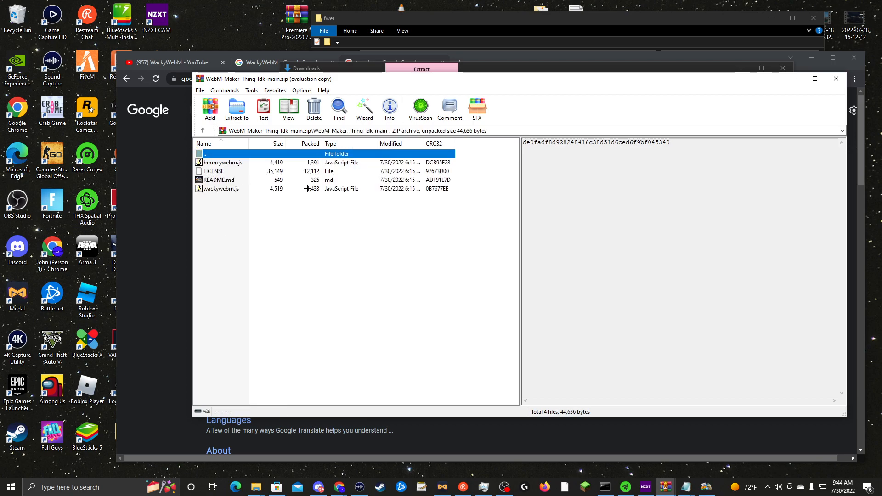
{"action": "left_click", "coordinate": [219, 179]}
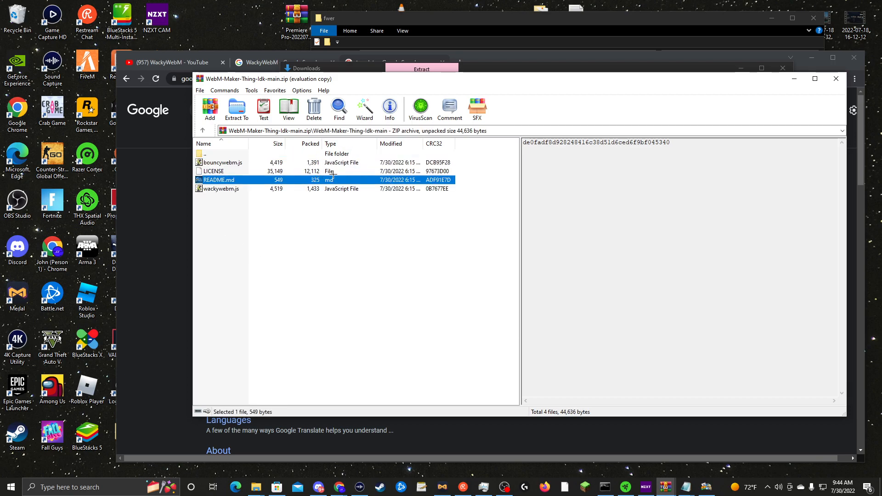
{"action": "double_click", "coordinate": [219, 179]}
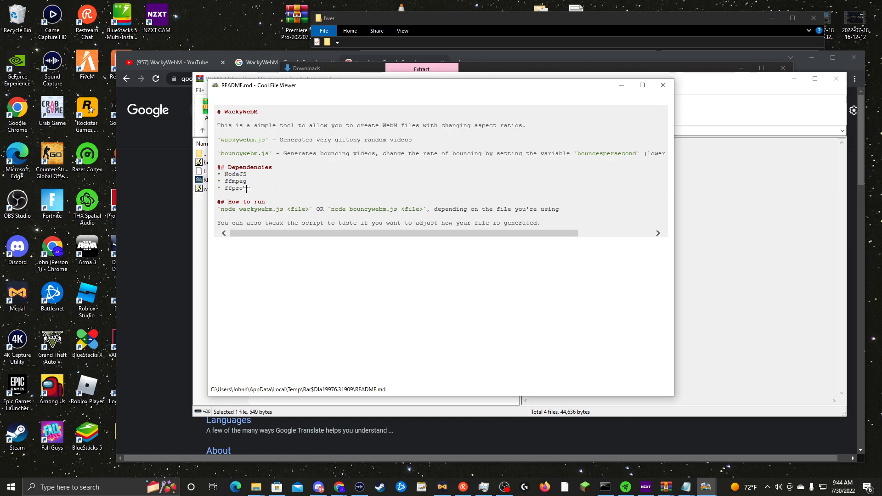
{"action": "left_click_drag", "start_coordinate": [222, 181], "coordinate": [250, 187]}
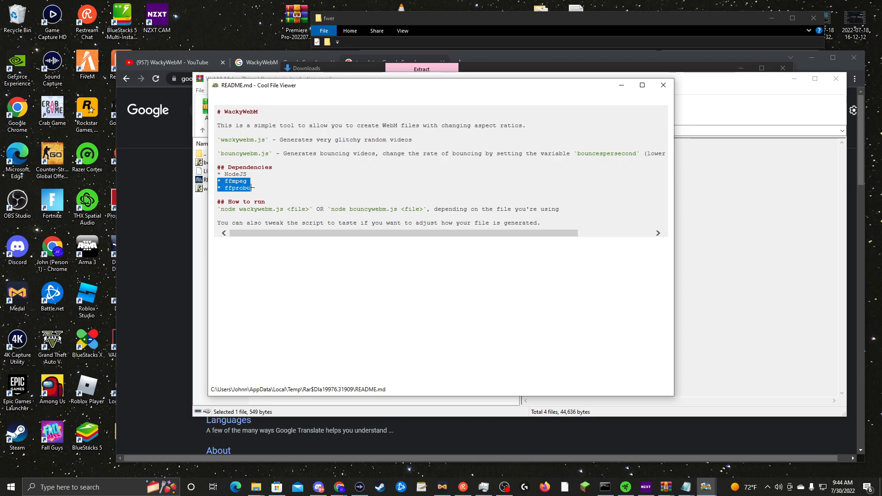
{"action": "mouse_move", "coordinate": [228, 197]}
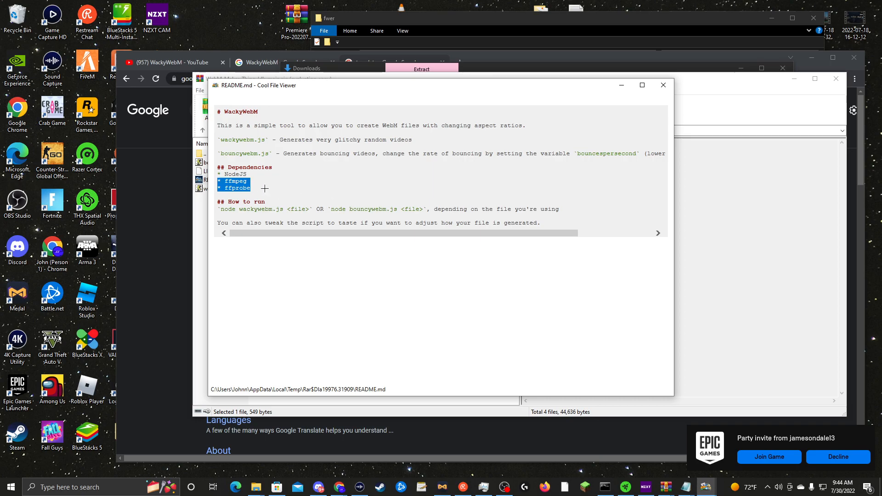
{"action": "mouse_move", "coordinate": [302, 195]}
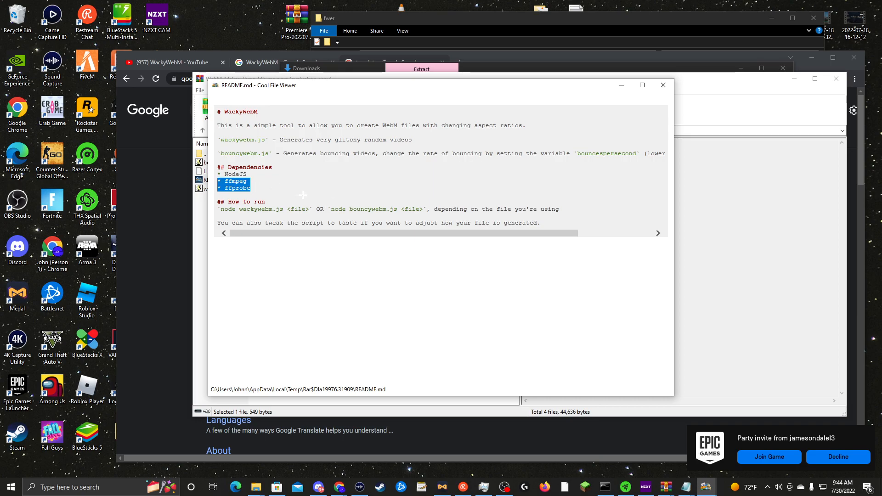
{"action": "mouse_move", "coordinate": [332, 228]}
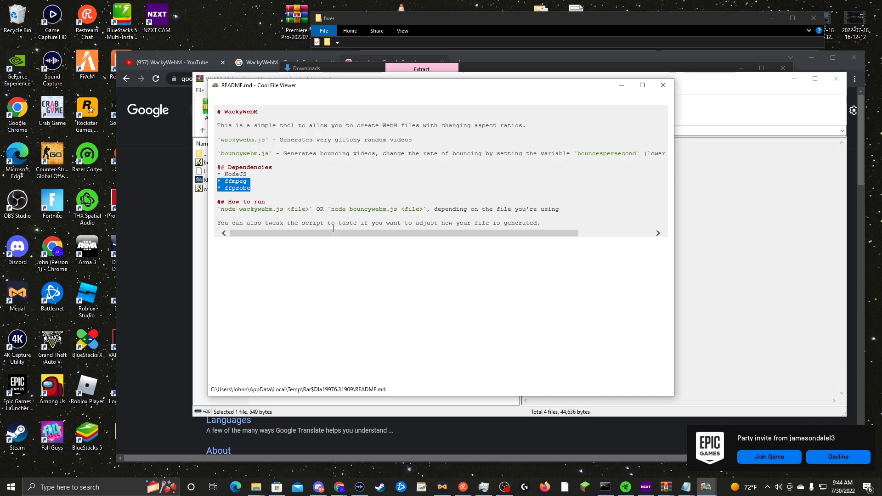
{"action": "mouse_move", "coordinate": [267, 186]}
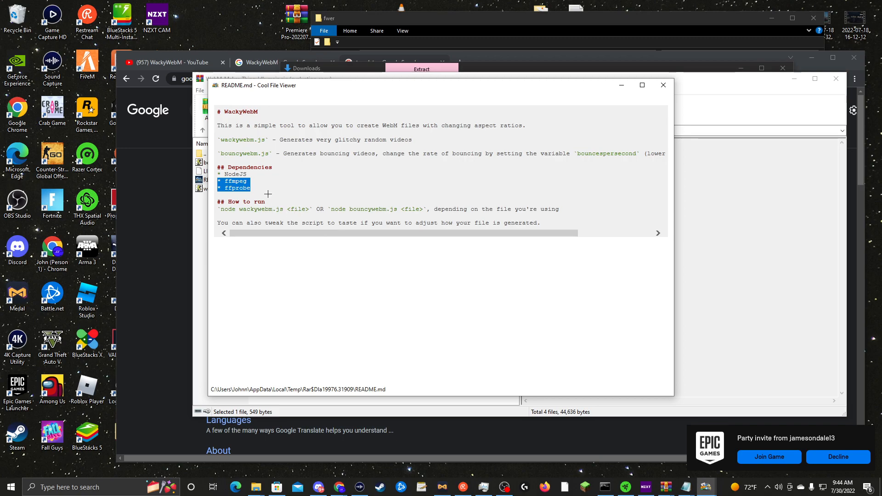
{"action": "mouse_move", "coordinate": [263, 179]}
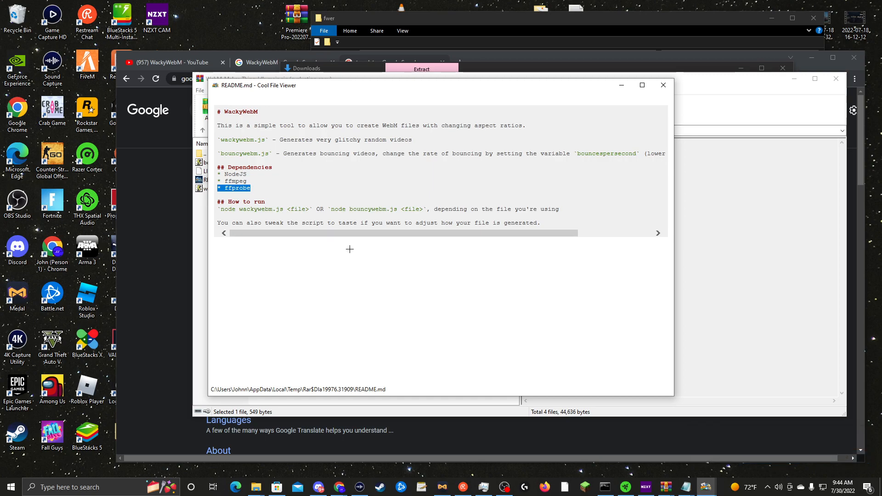
{"action": "mouse_move", "coordinate": [406, 153]}
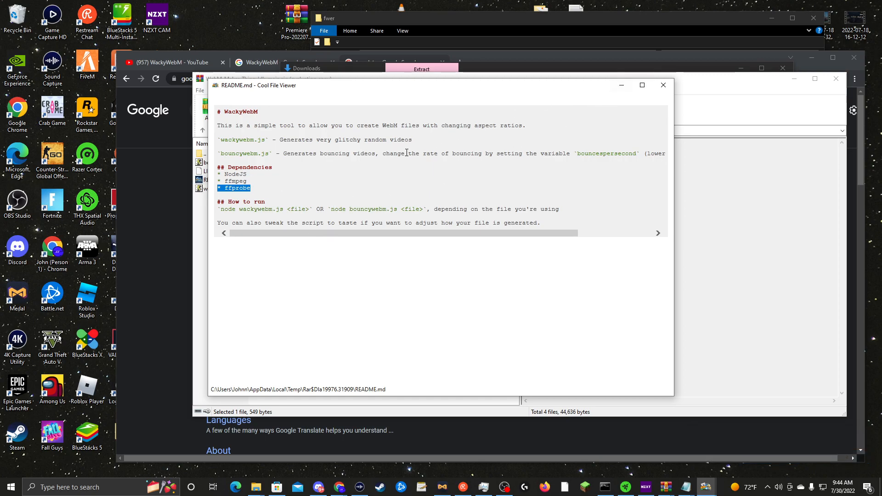
{"action": "left_click", "coordinate": [663, 85]}
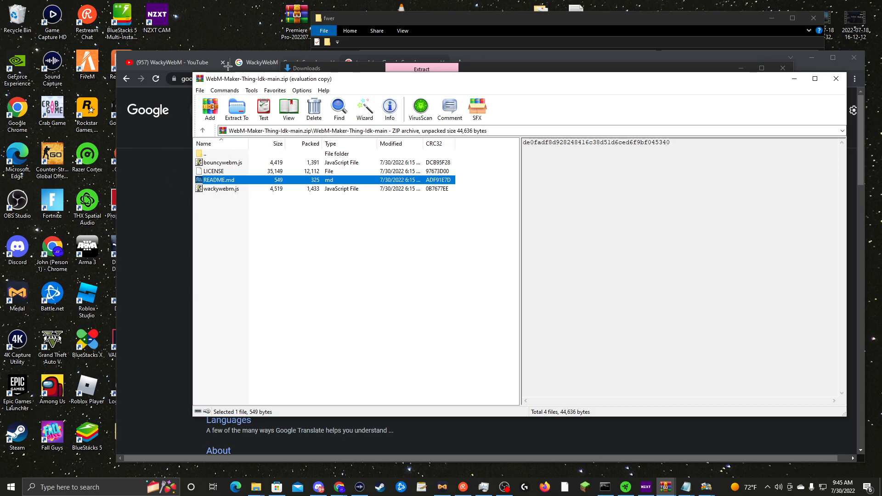
{"action": "mouse_move", "coordinate": [764, 66]}
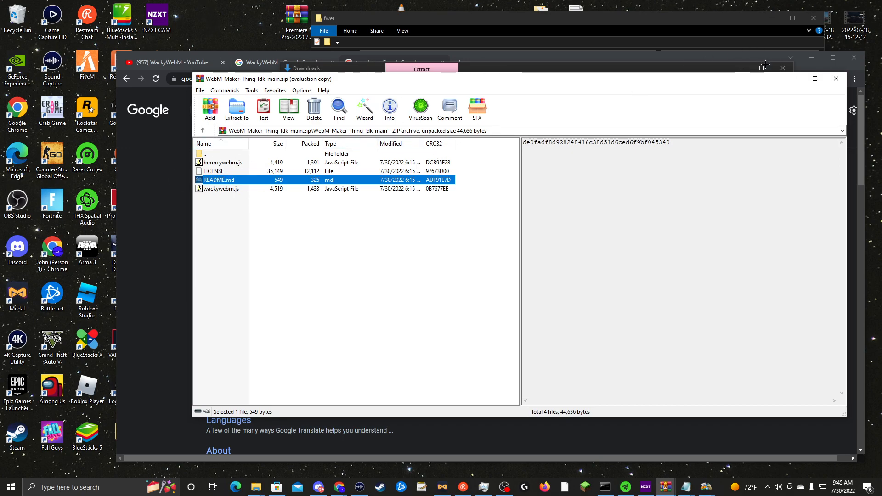
Step: Show the fwer folder with 452, bouncywebm, GoodNight and wackywebm
{"action": "left_click", "coordinate": [836, 79]}
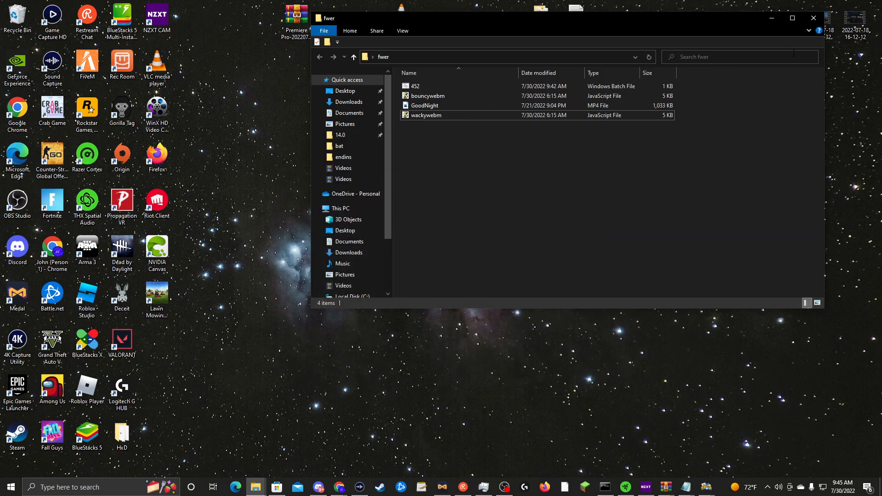
{"action": "left_click", "coordinate": [813, 18]}
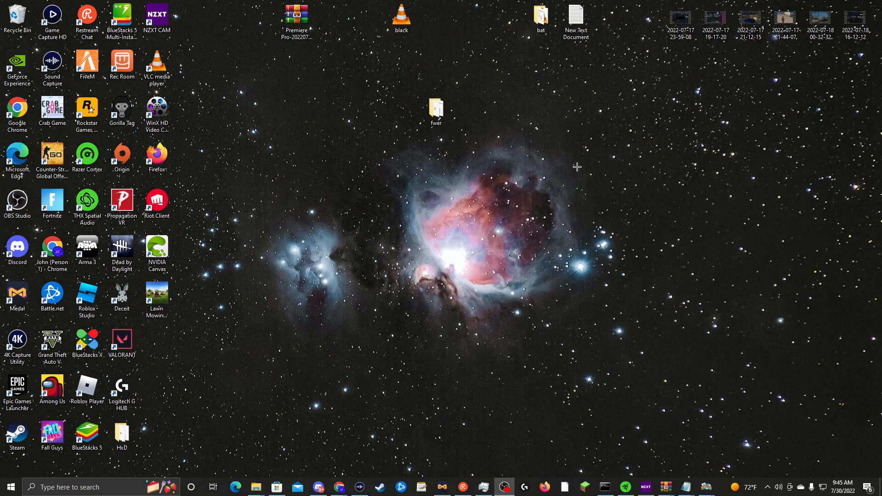
{"action": "double_click", "coordinate": [436, 108]}
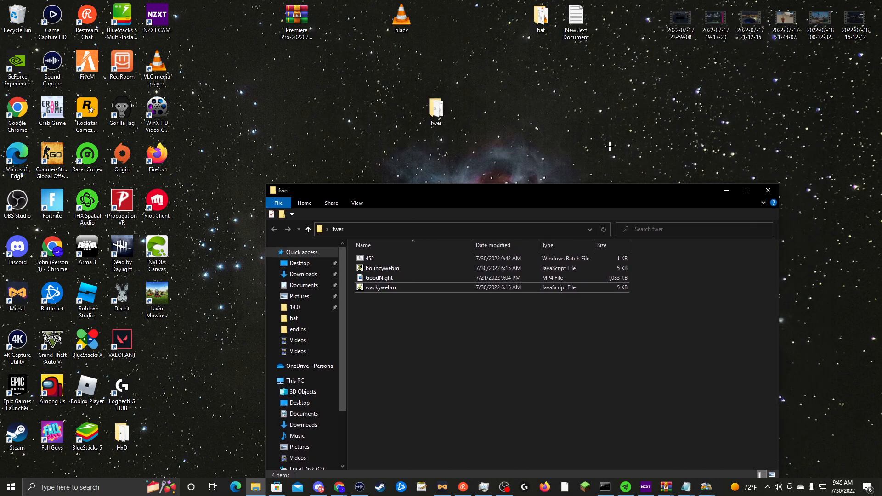
{"action": "mouse_move", "coordinate": [533, 96]}
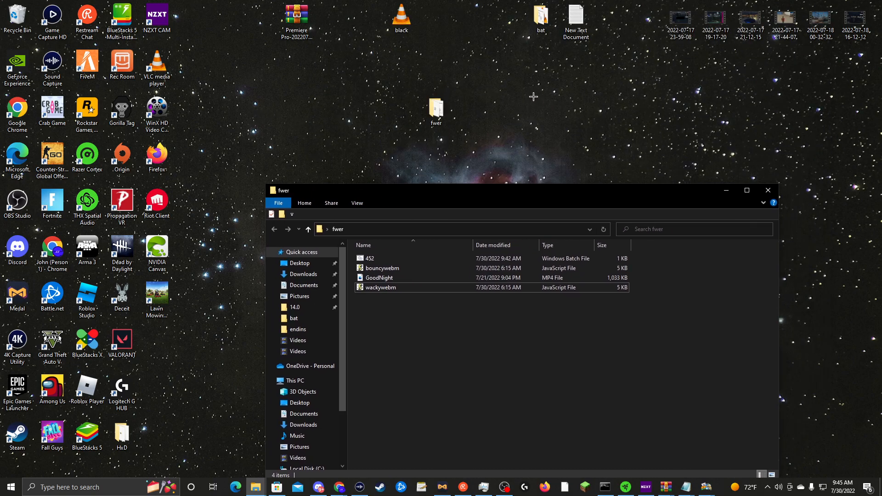
Step: Create a desktop text document named e5s and bring it up in Notepad
{"action": "right_click", "coordinate": [533, 97]}
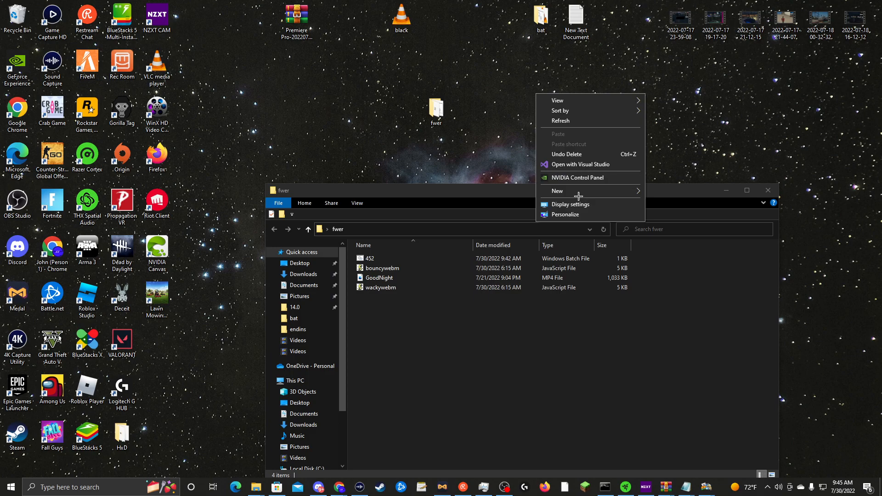
{"action": "left_click", "coordinate": [558, 191]}
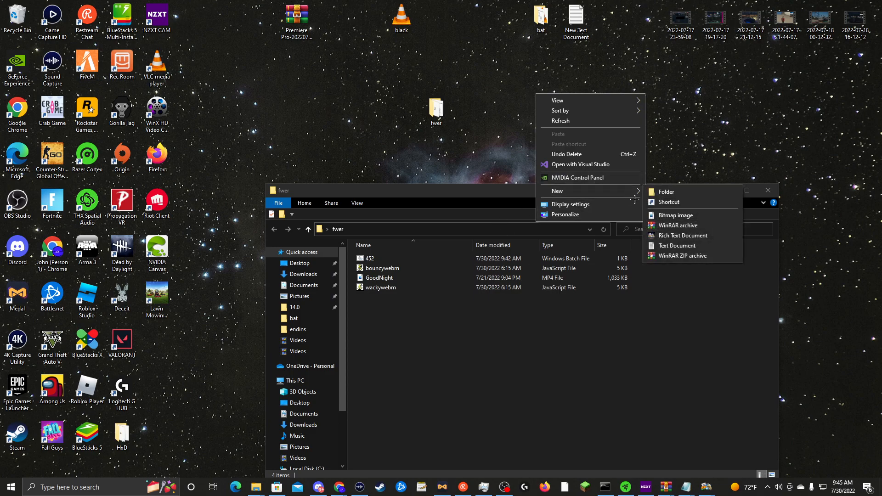
{"action": "left_click", "coordinate": [677, 245]}
{"action": "type", "text": "e5s"}
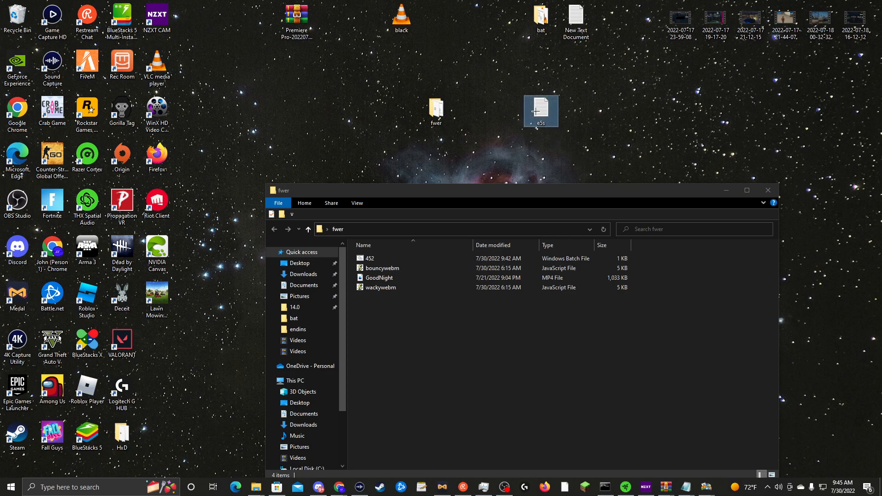
{"action": "left_click", "coordinate": [224, 66]}
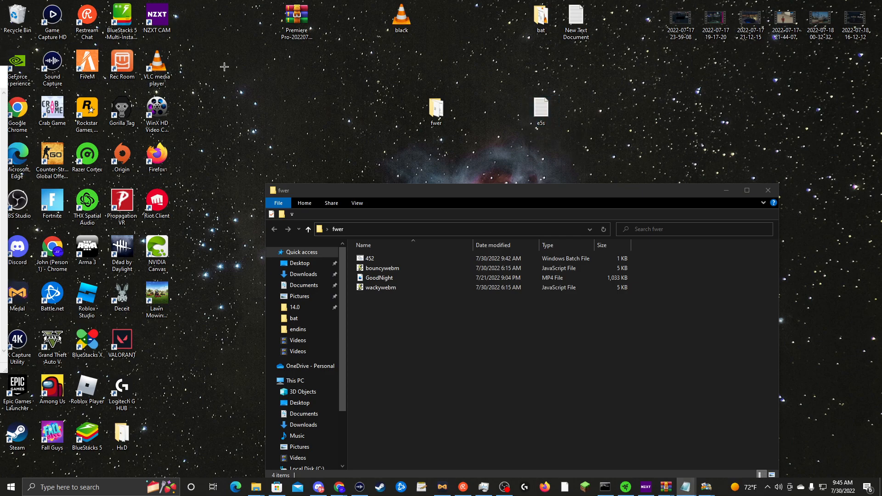
{"action": "double_click", "coordinate": [540, 112]}
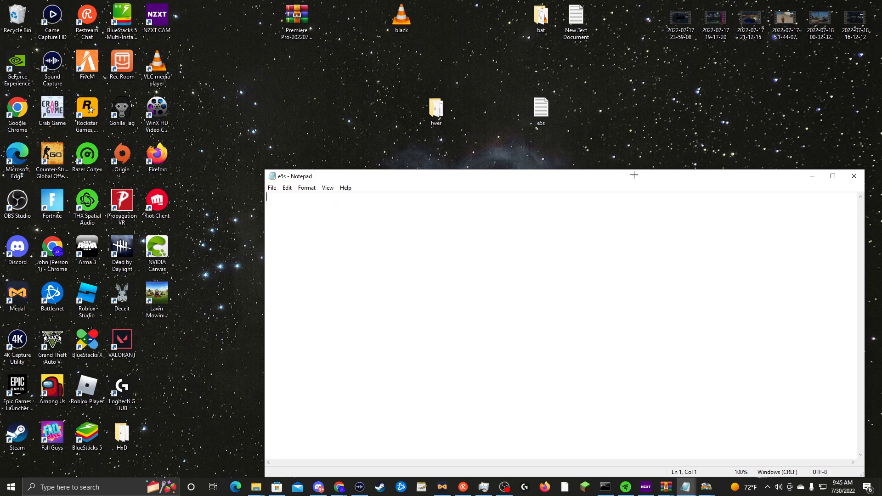
{"action": "double_click", "coordinate": [436, 109]}
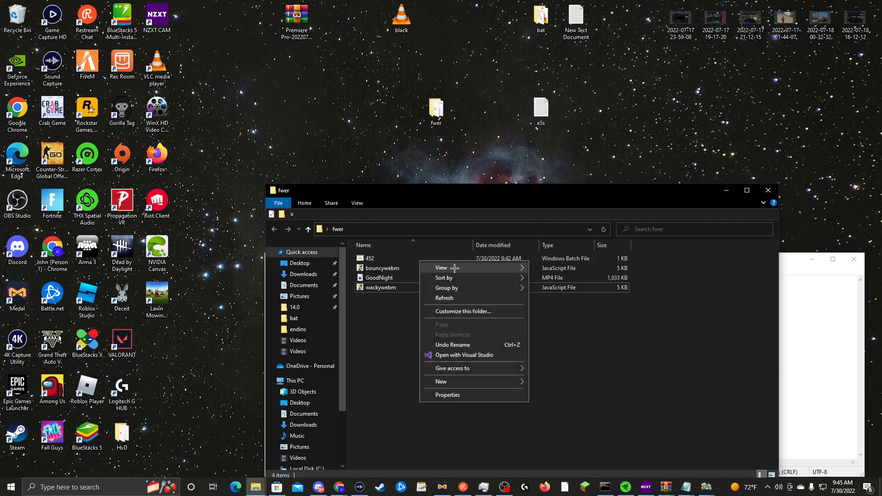
{"action": "mouse_move", "coordinate": [470, 395]}
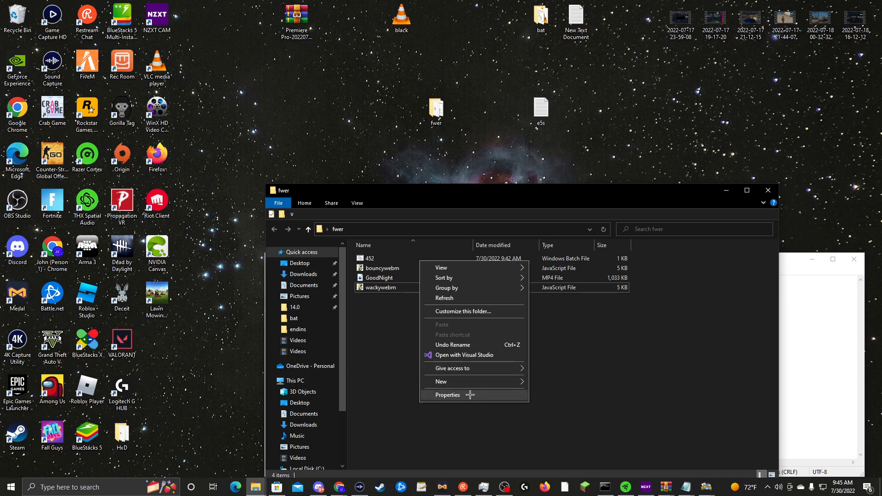
Step: Bring up the 452.bat file's context menu to edit it in Notepad
{"action": "left_click", "coordinate": [447, 394]}
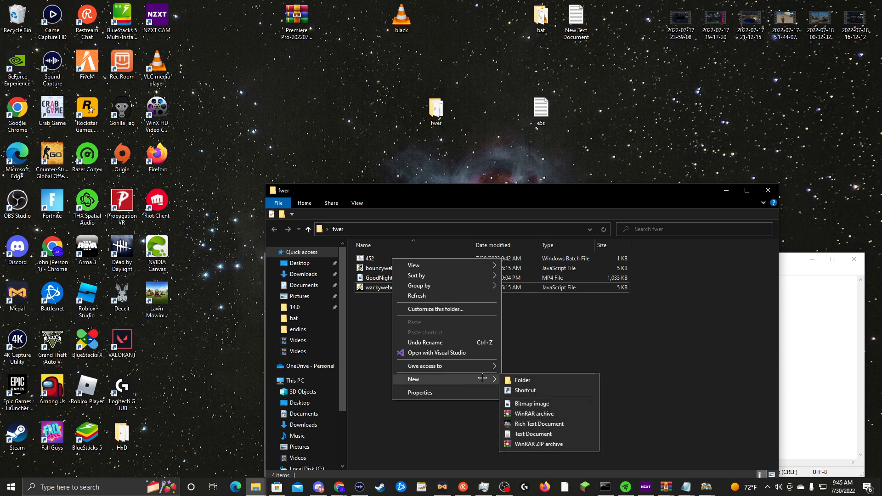
{"action": "mouse_move", "coordinate": [377, 355]}
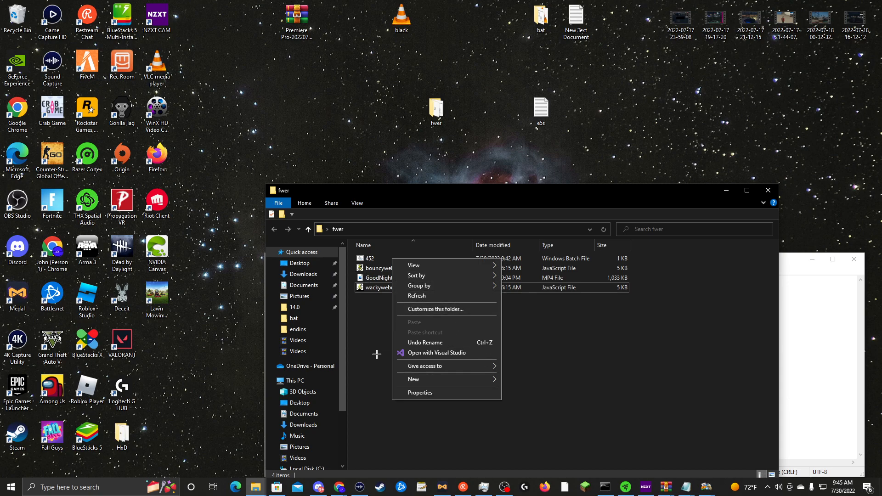
{"action": "mouse_move", "coordinate": [540, 277]}
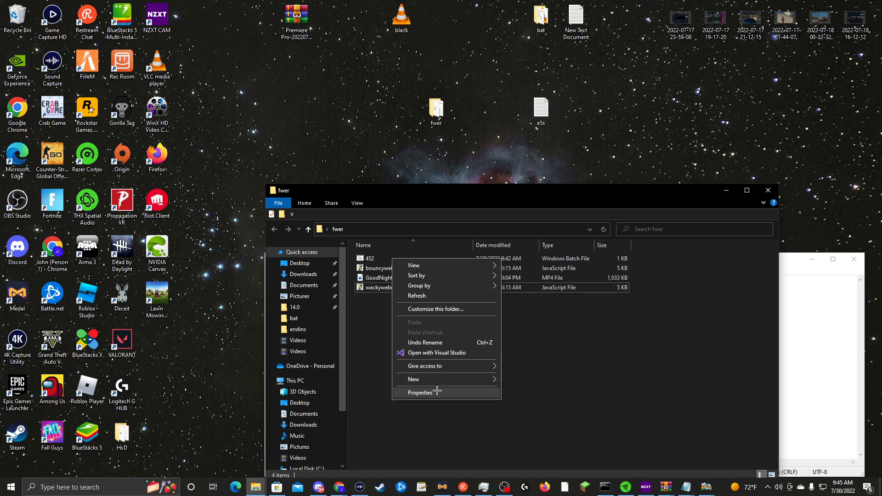
{"action": "mouse_move", "coordinate": [436, 380]}
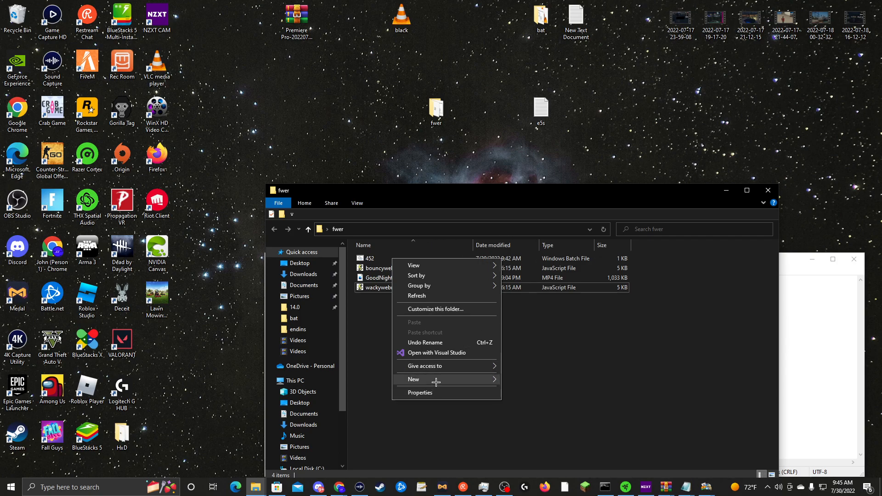
{"action": "mouse_move", "coordinate": [432, 309]}
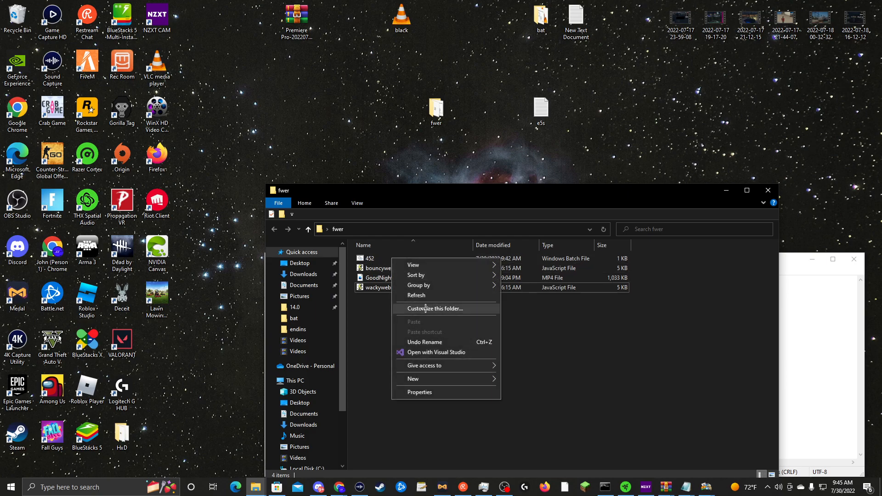
{"action": "right_click", "coordinate": [371, 259]}
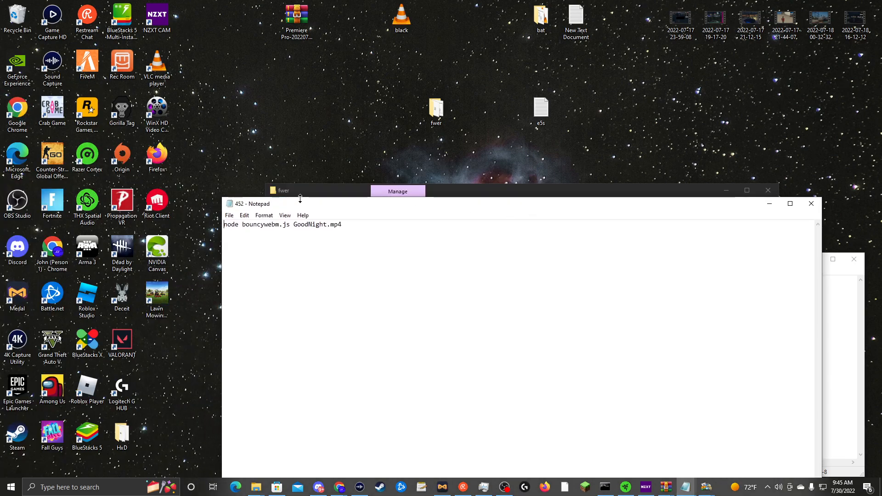
Step: Select the node bouncywebm.js GoodNight.mp4 command text in 452.bat for copying into e5s
{"action": "left_click", "coordinate": [342, 224]}
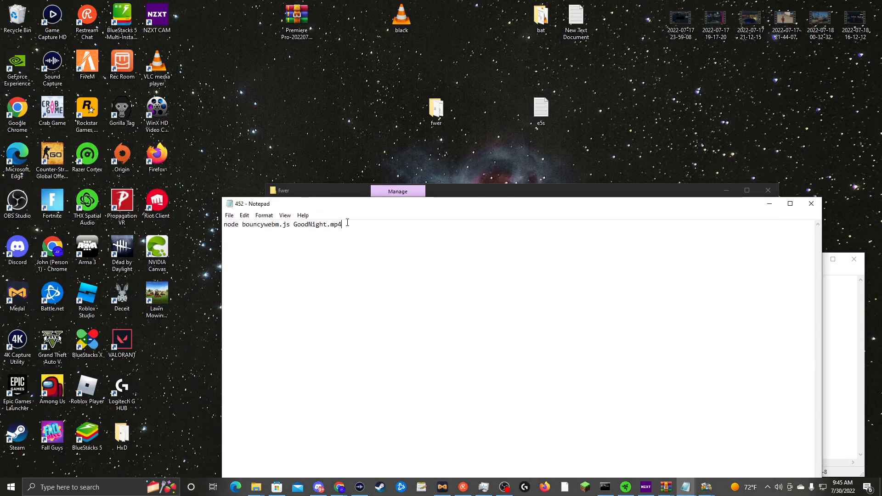
{"action": "key", "text": "ctrl+a"}
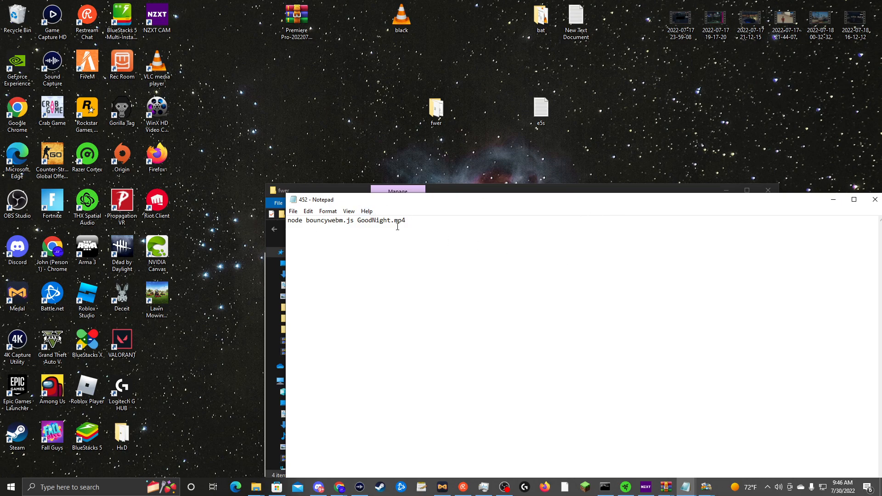
{"action": "double_click", "coordinate": [329, 220]}
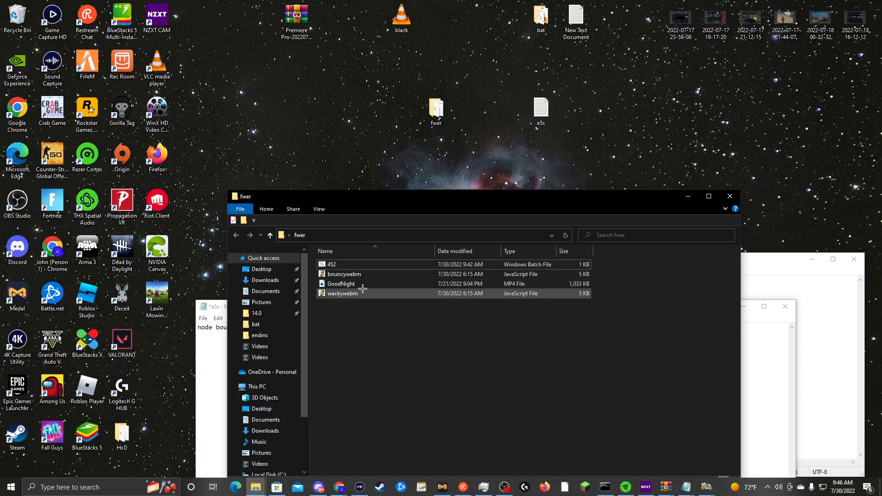
Step: Check the GoodNight video's actions, then go to Notepad's file commands for saving e5s
{"action": "right_click", "coordinate": [340, 284]}
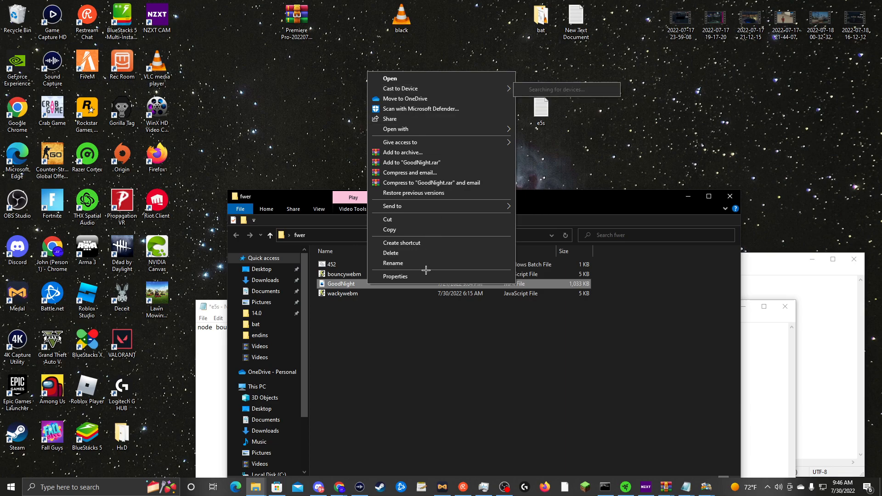
{"action": "left_click", "coordinate": [394, 263]}
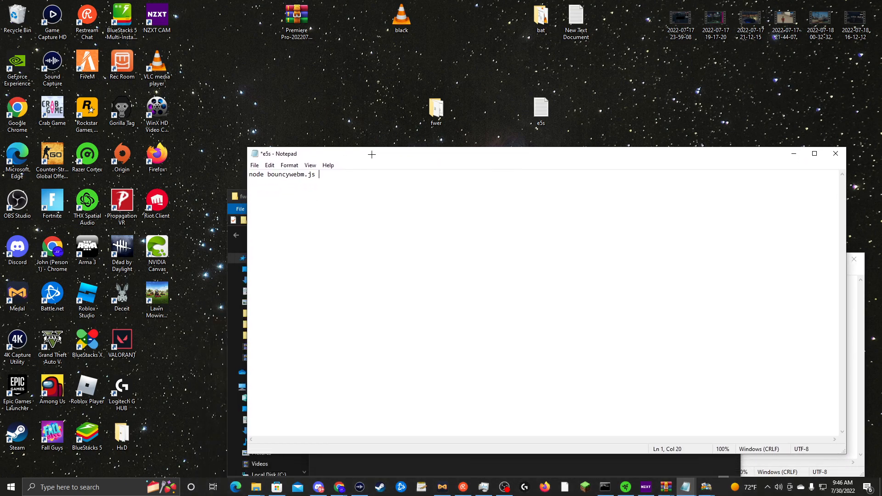
{"action": "left_click", "coordinate": [255, 164]}
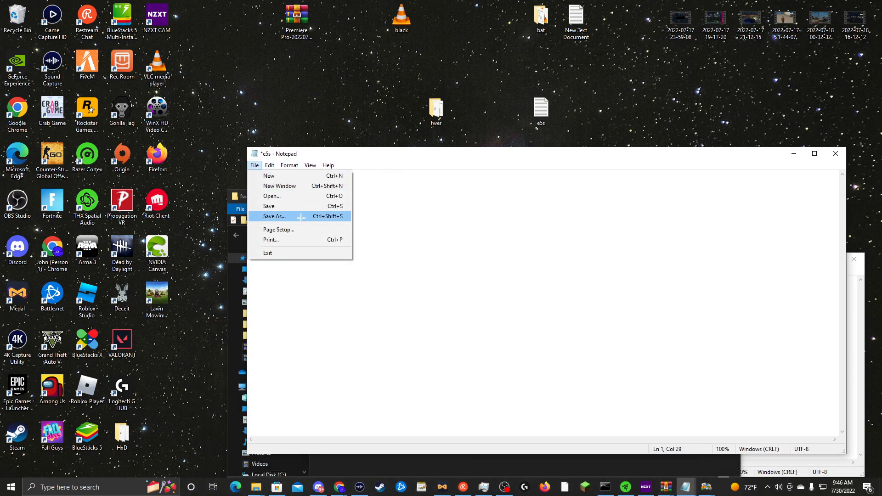
{"action": "mouse_move", "coordinate": [271, 240]}
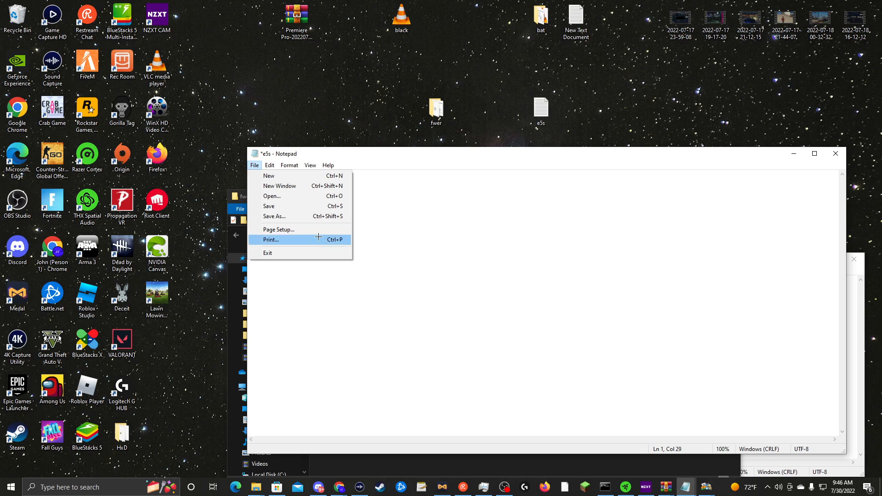
{"action": "mouse_move", "coordinate": [301, 229]}
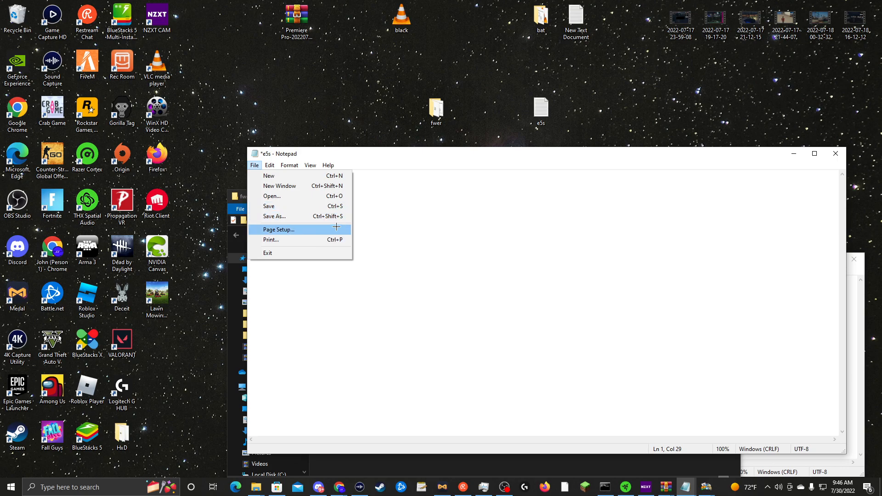
{"action": "mouse_move", "coordinate": [273, 216]}
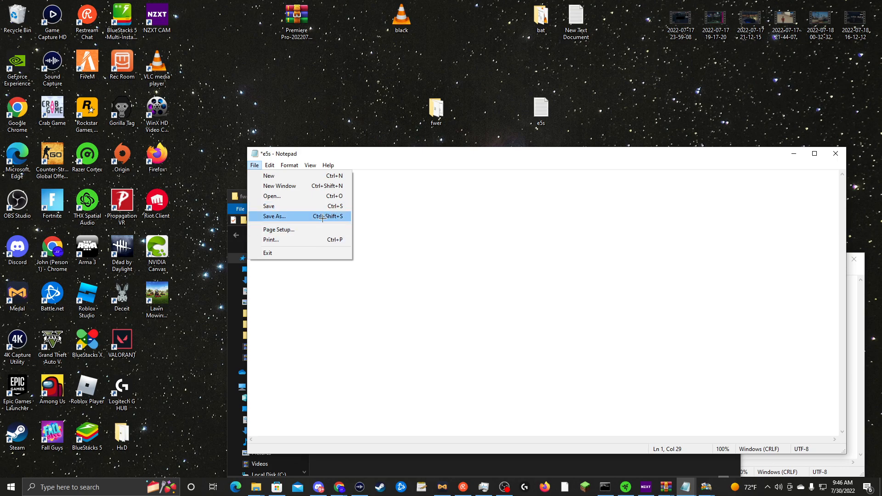
Step: Save the e5s command text to the Desktop as the batch file 4445.bat
{"action": "left_click", "coordinate": [274, 217]}
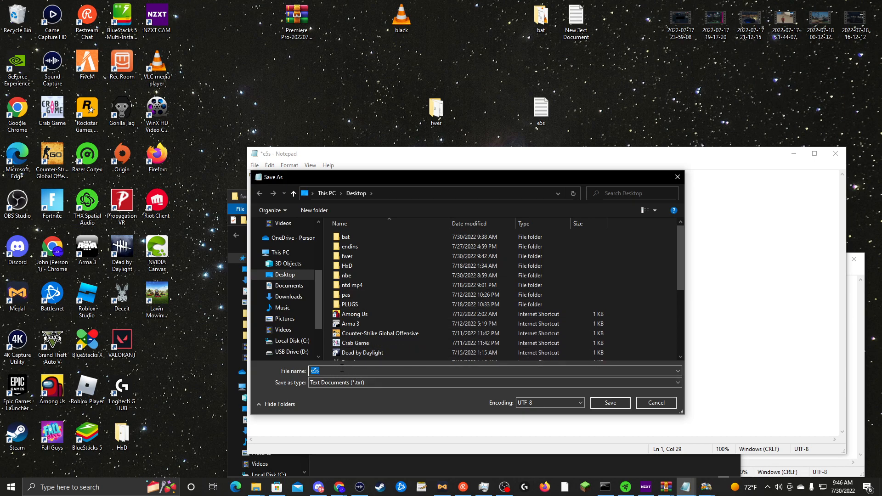
{"action": "type", "text": "4445"}
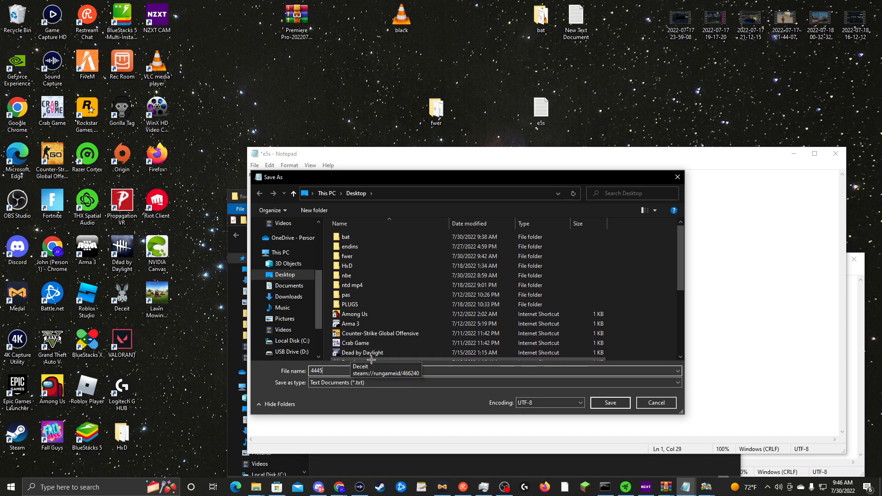
{"action": "type", "text": "."}
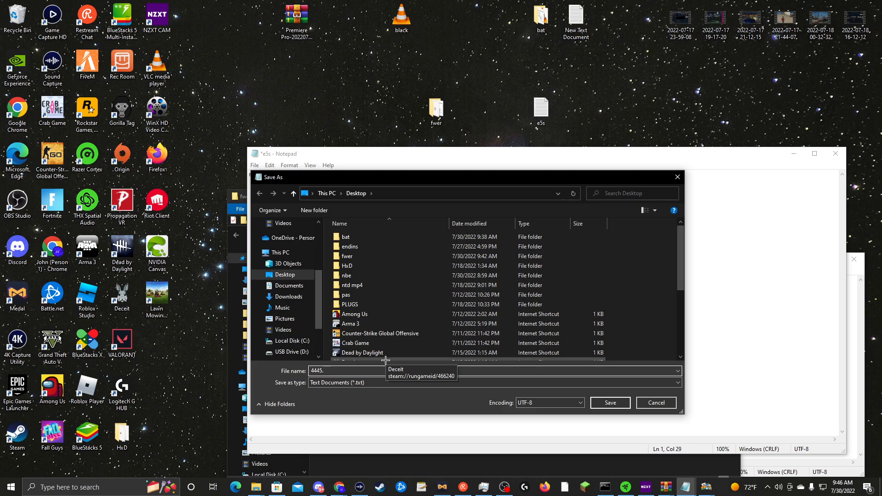
{"action": "type", "text": "bat"}
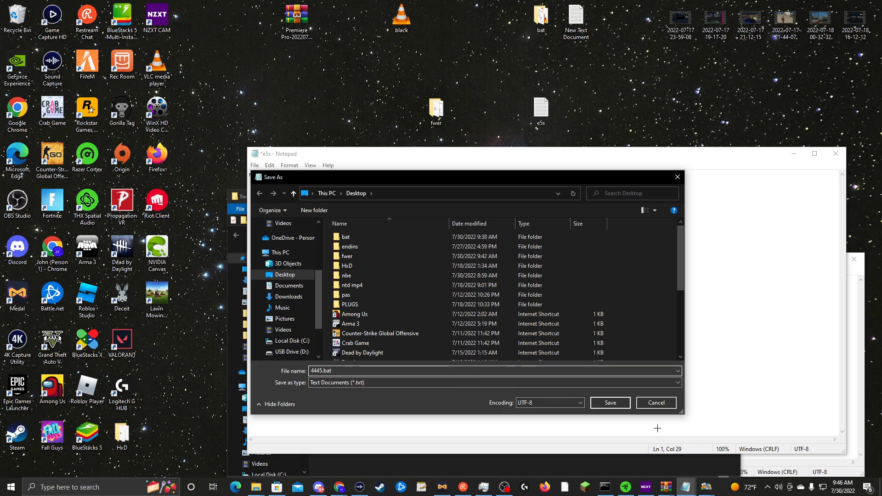
{"action": "left_click", "coordinate": [609, 402]}
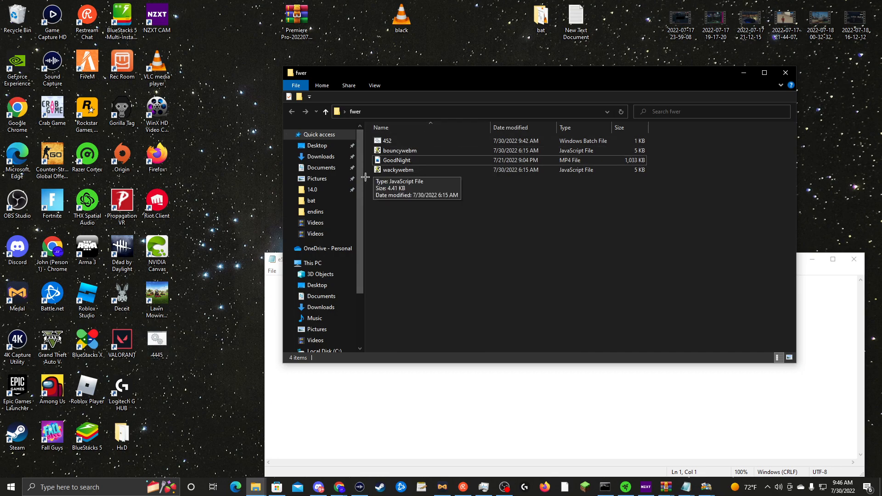
{"action": "mouse_move", "coordinate": [400, 149]}
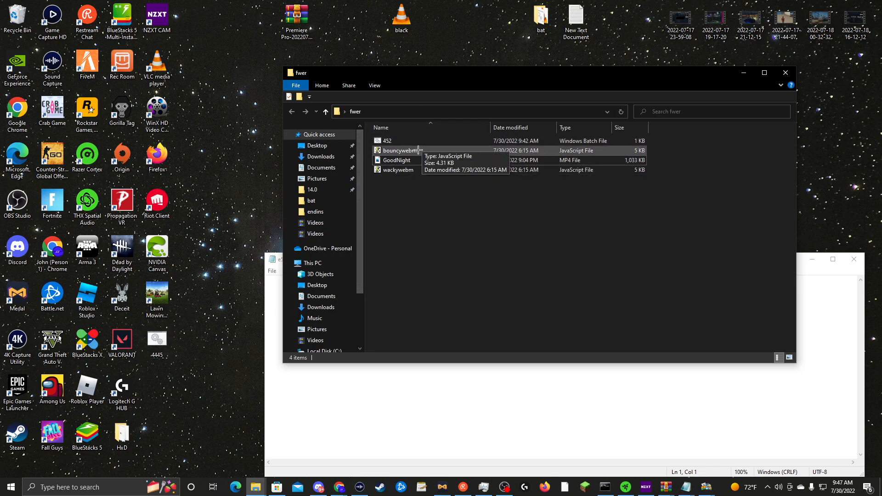
{"action": "mouse_move", "coordinate": [411, 141]}
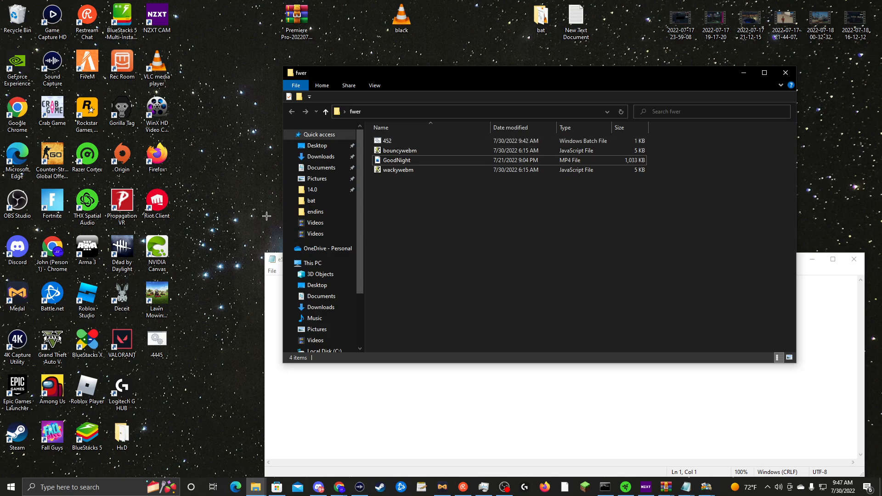
{"action": "mouse_move", "coordinate": [412, 104]}
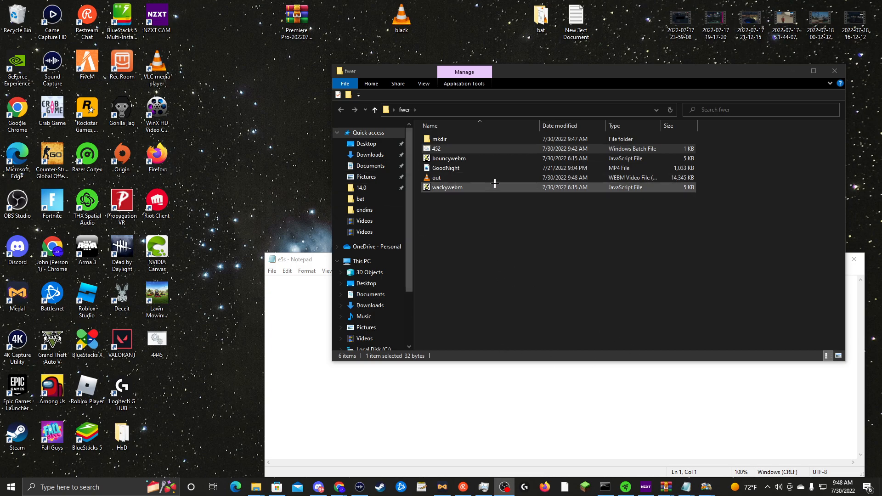
Step: Rename the out WebM to 36908 and play it in VLC
{"action": "right_click", "coordinate": [496, 184]}
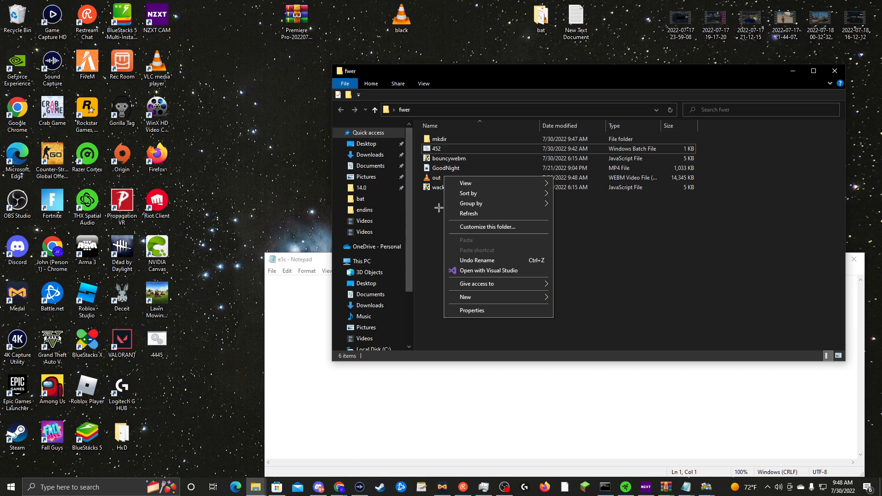
{"action": "mouse_move", "coordinate": [495, 310]}
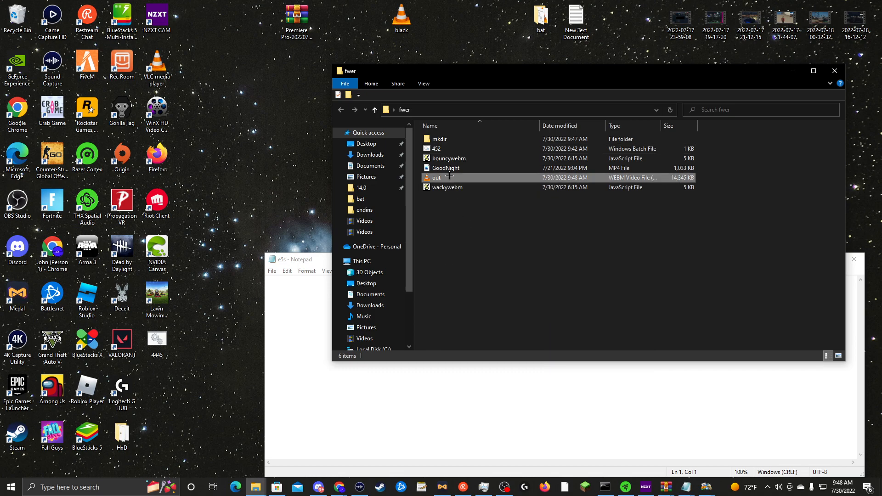
{"action": "right_click", "coordinate": [438, 178]}
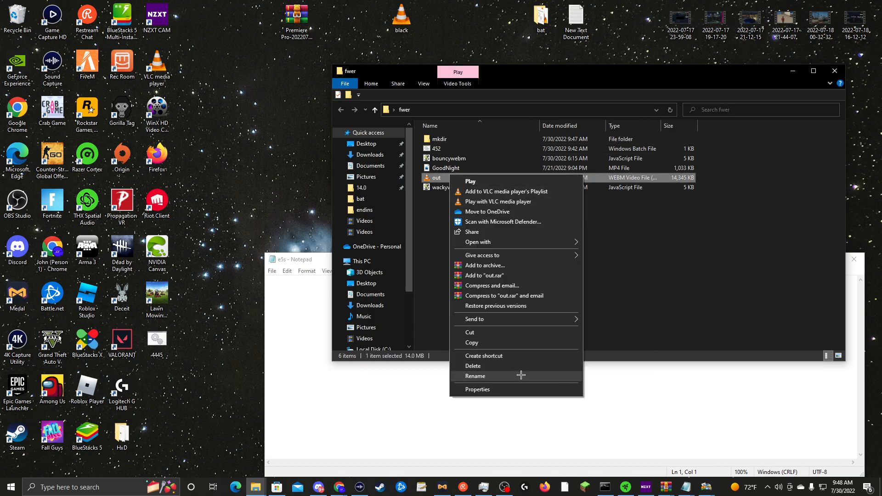
{"action": "left_click", "coordinate": [476, 376]}
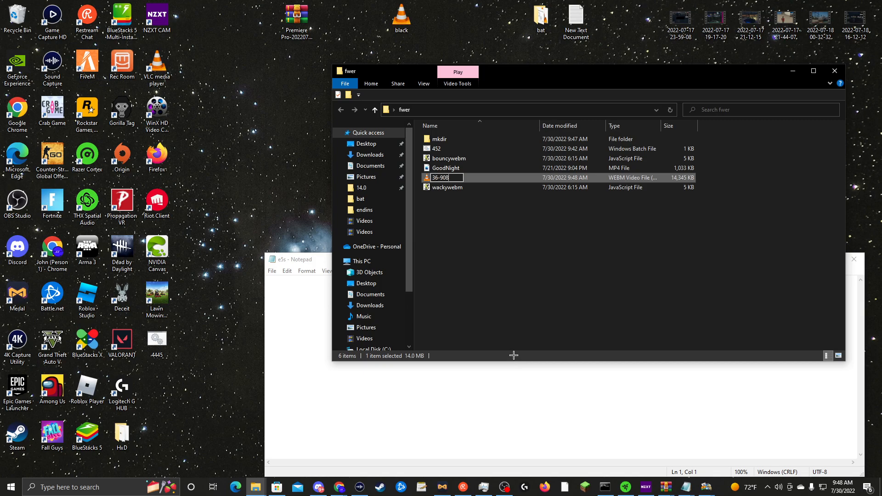
{"action": "key", "text": "Backspace"}
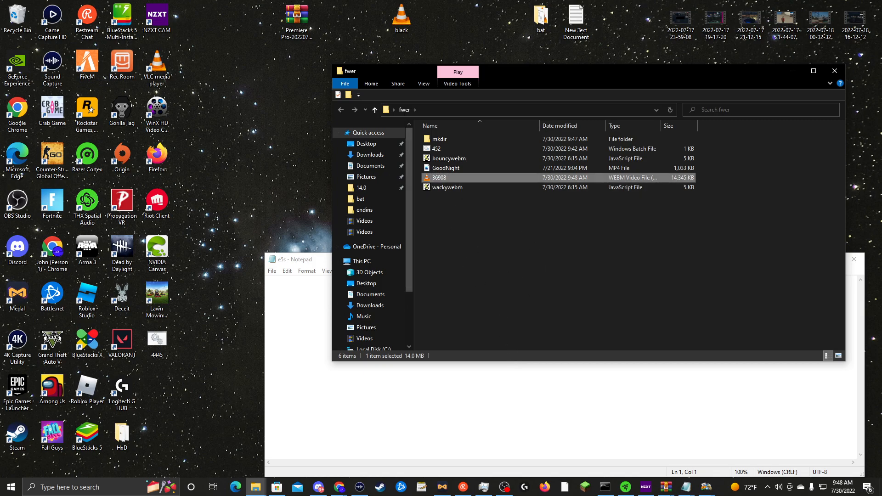
{"action": "double_click", "coordinate": [439, 177]}
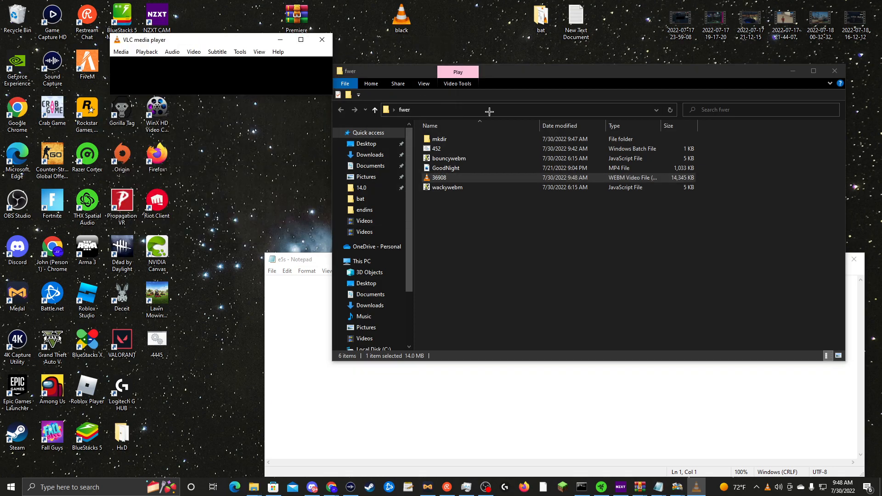
Step: Back out of Discord's notice that the 14 MB 36908 WebM exceeds the 8 MB limit
{"action": "left_click", "coordinate": [321, 40]}
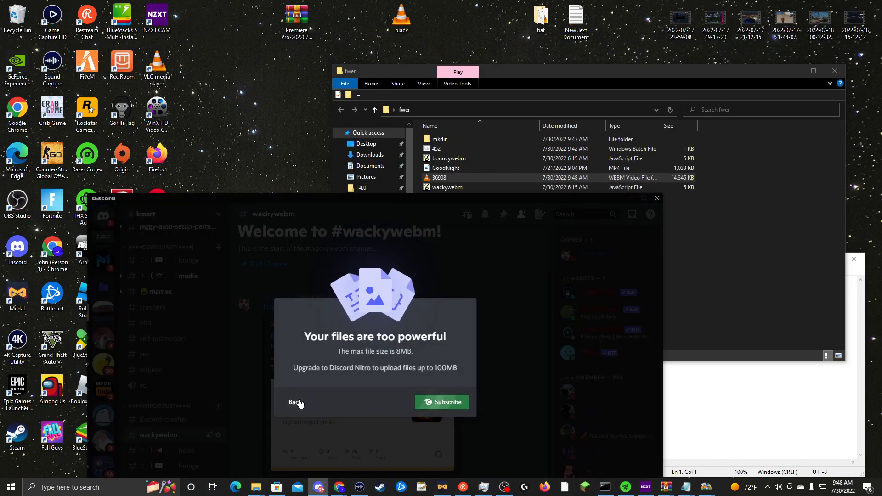
{"action": "left_click", "coordinate": [292, 402]}
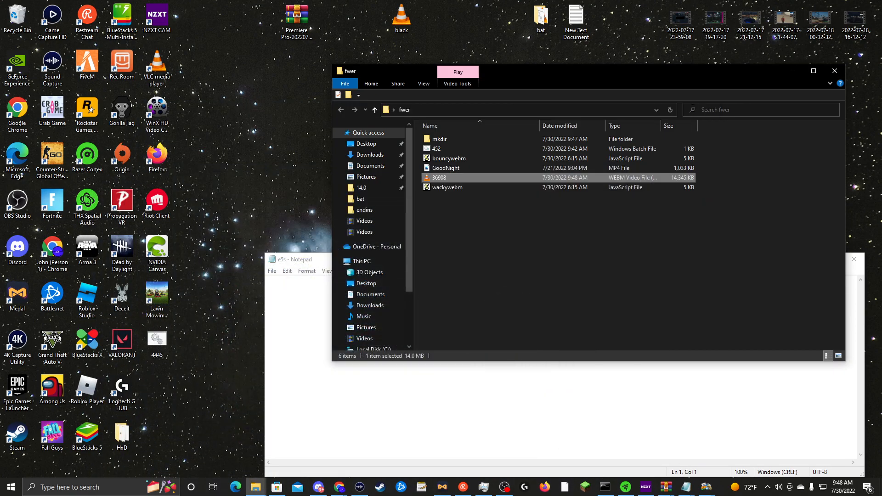
{"action": "mouse_move", "coordinate": [121, 202]}
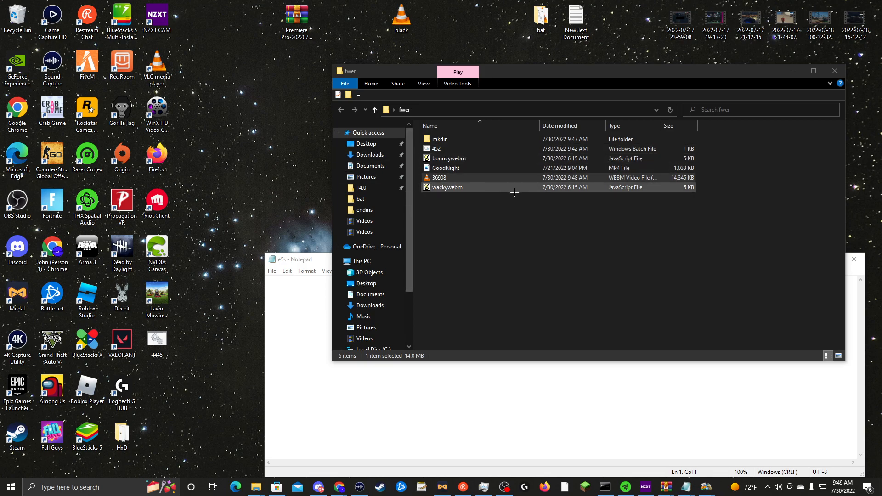
{"action": "left_click", "coordinate": [595, 257]}
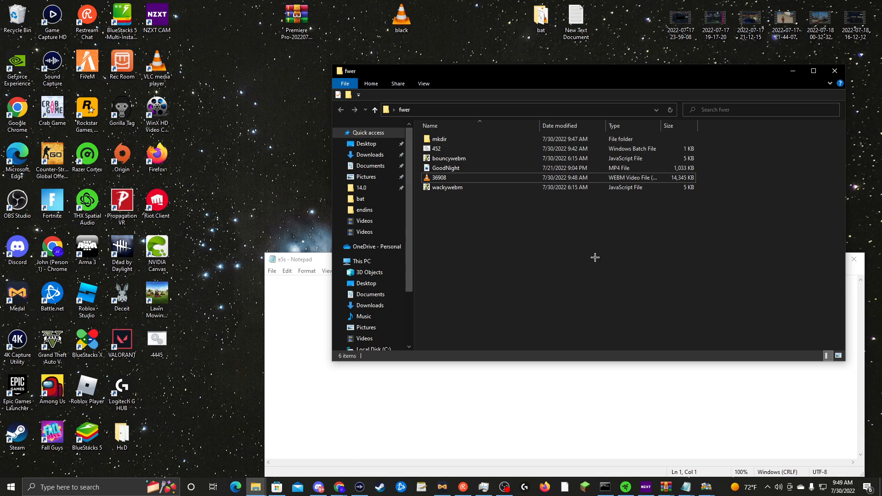
{"action": "mouse_move", "coordinate": [595, 261]}
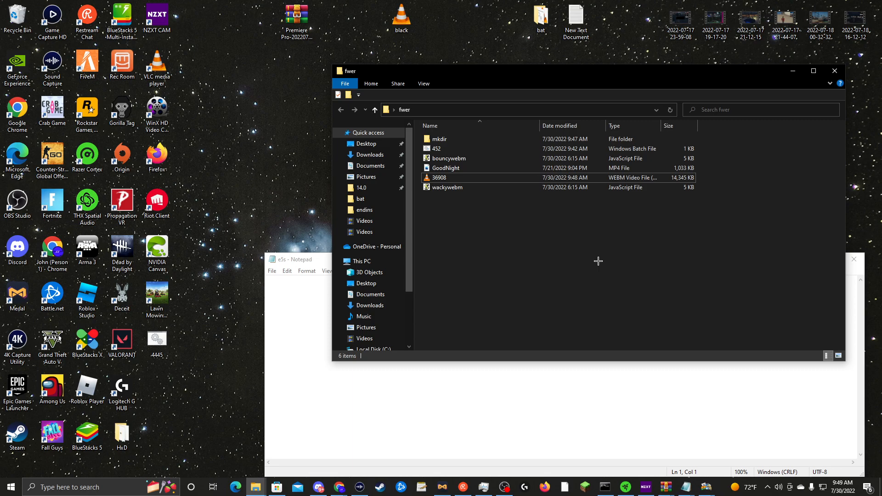
{"action": "mouse_move", "coordinate": [312, 65]}
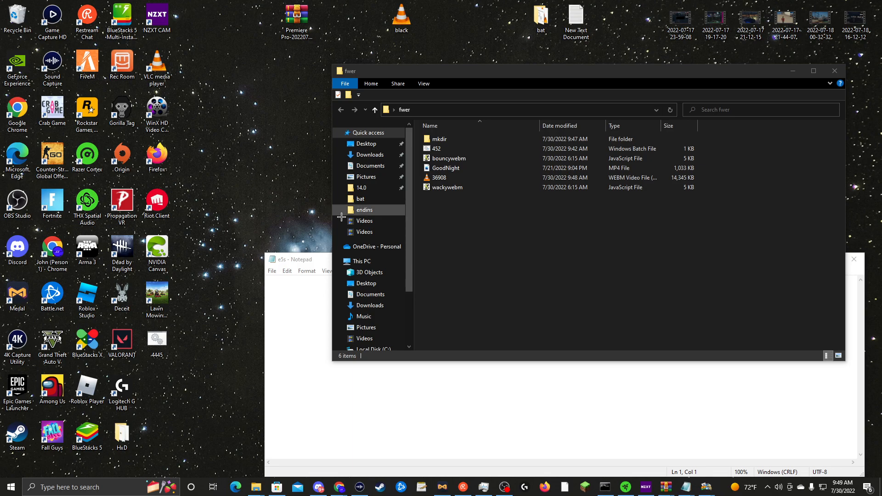
{"action": "mouse_move", "coordinate": [289, 171]}
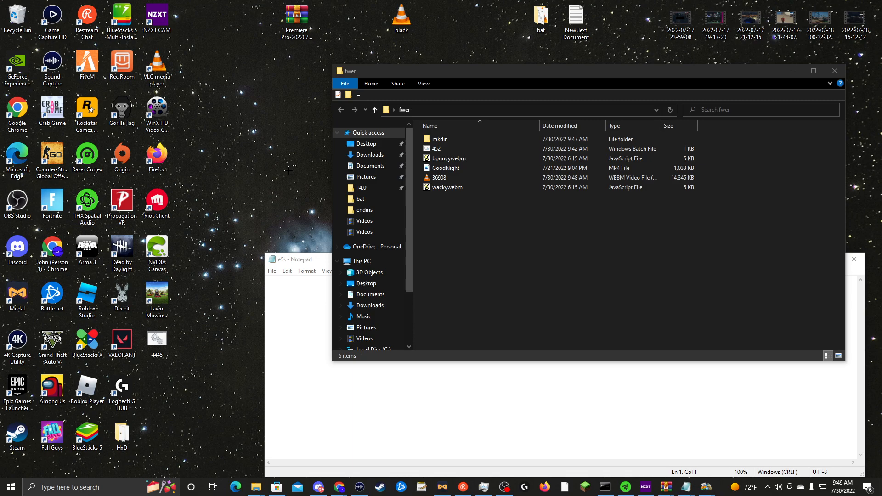